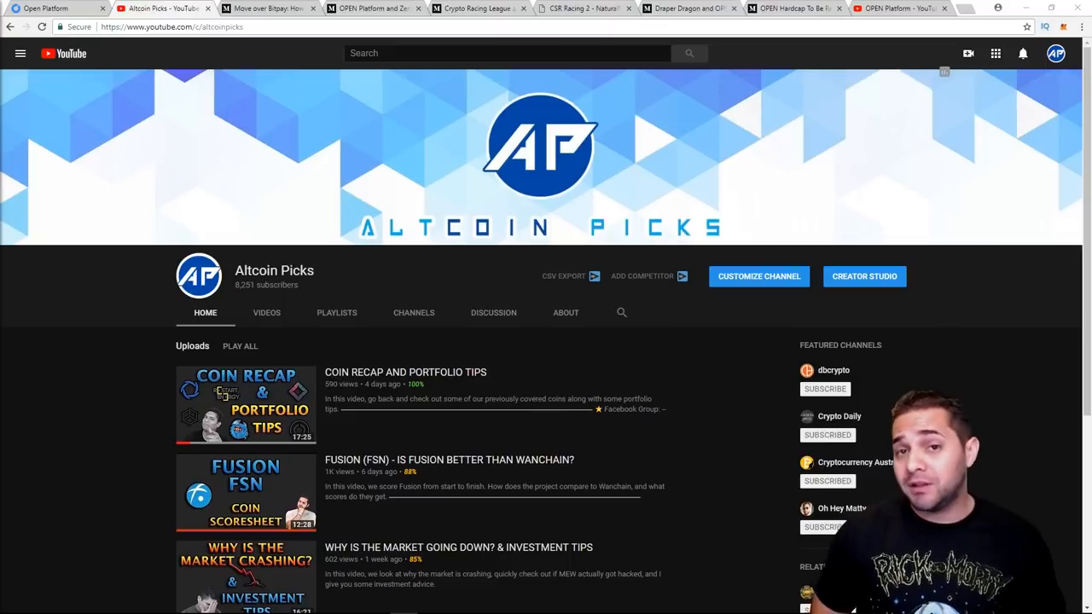
Switch from the Altcoin Picks YouTube channel to the Open Platform tab at openfuture.io
left_click(47, 8)
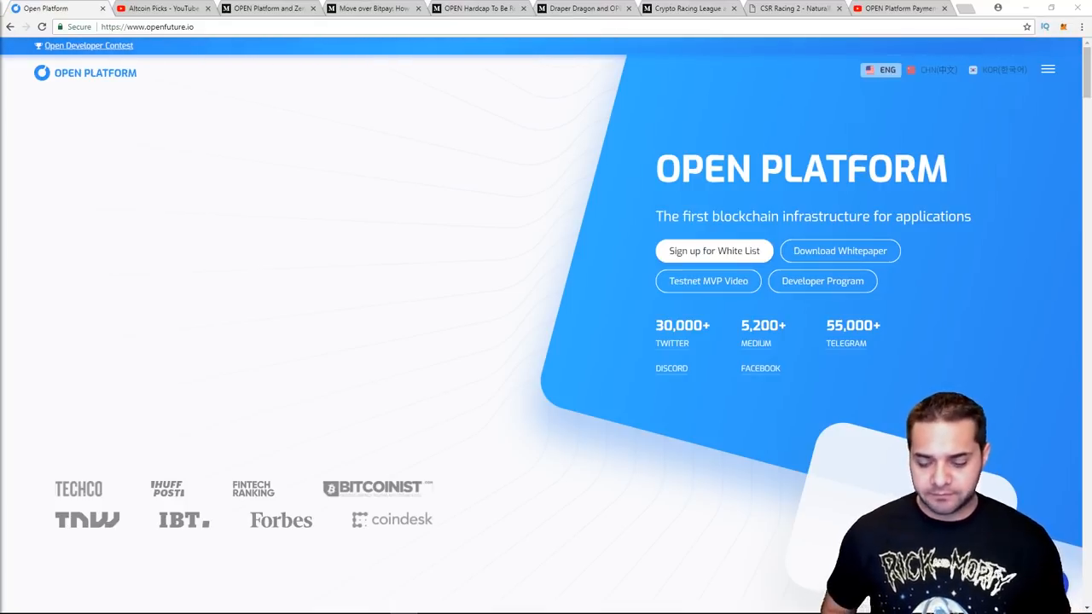
Scroll the openfuture.io homepage down to the Payment Infrastructure section
scroll("down", 3)
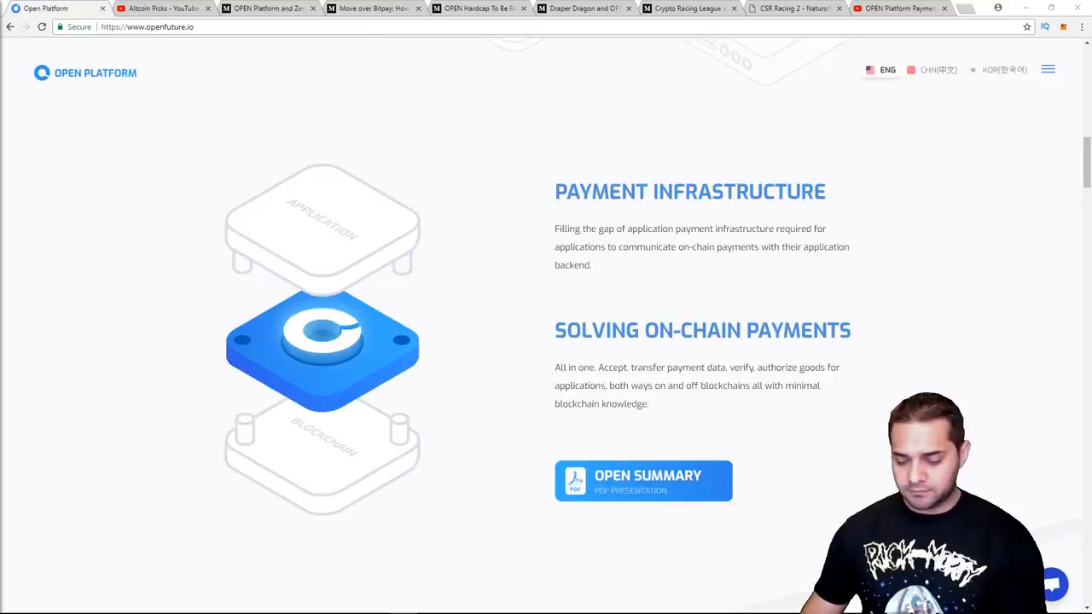
Scroll down to the How OPEN Technologies Work diagram
scroll("down", 3)
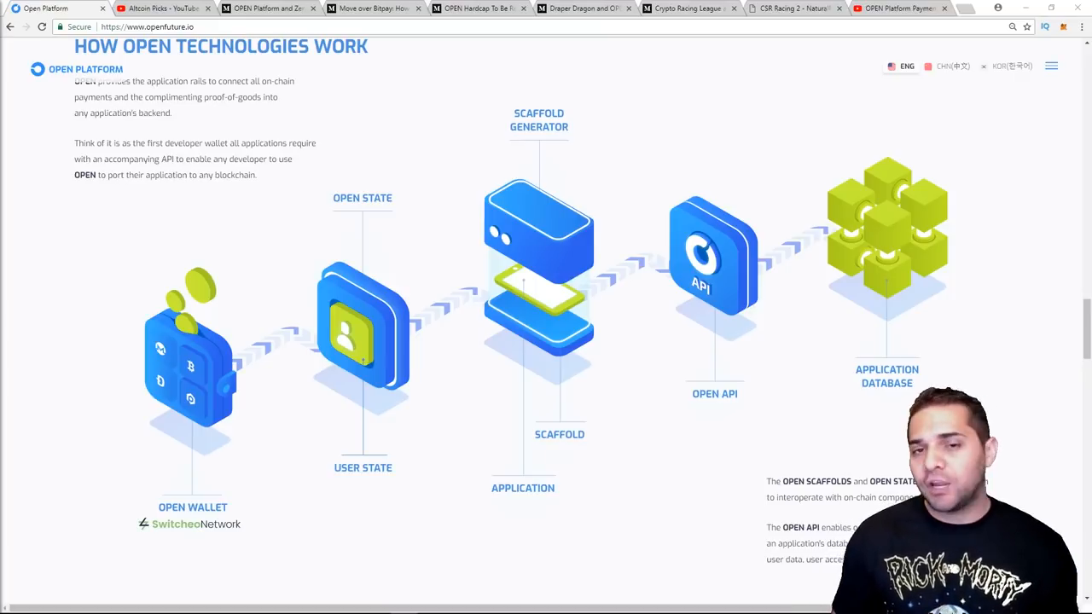
Scroll down to the OPEN TOKEN section on scaffold activation
scroll("down", 3)
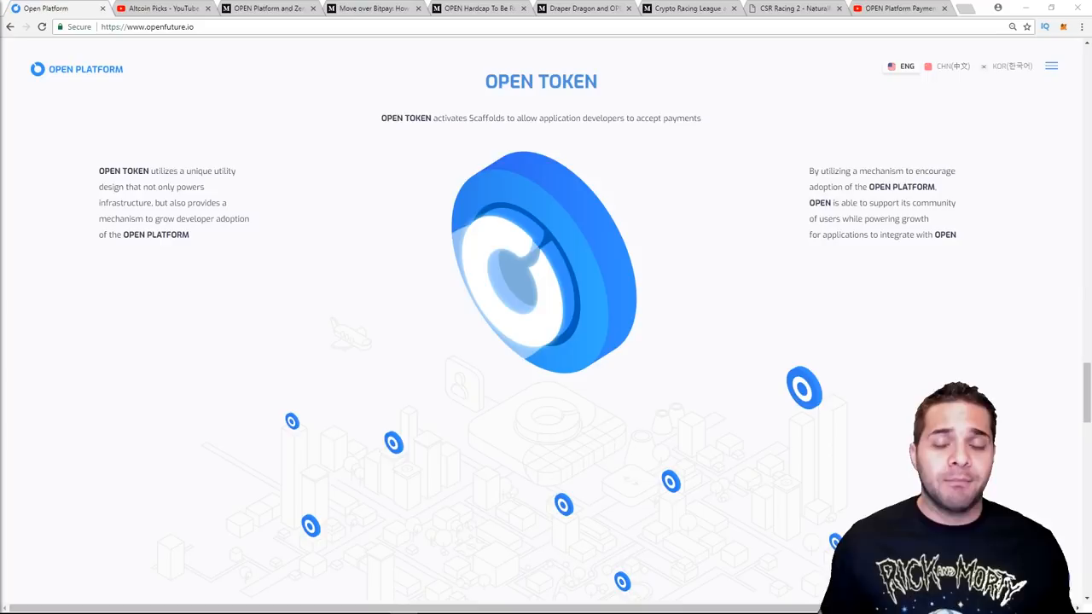
Scroll through the Our Team profiles down to directors and product managers
scroll("down", 3)
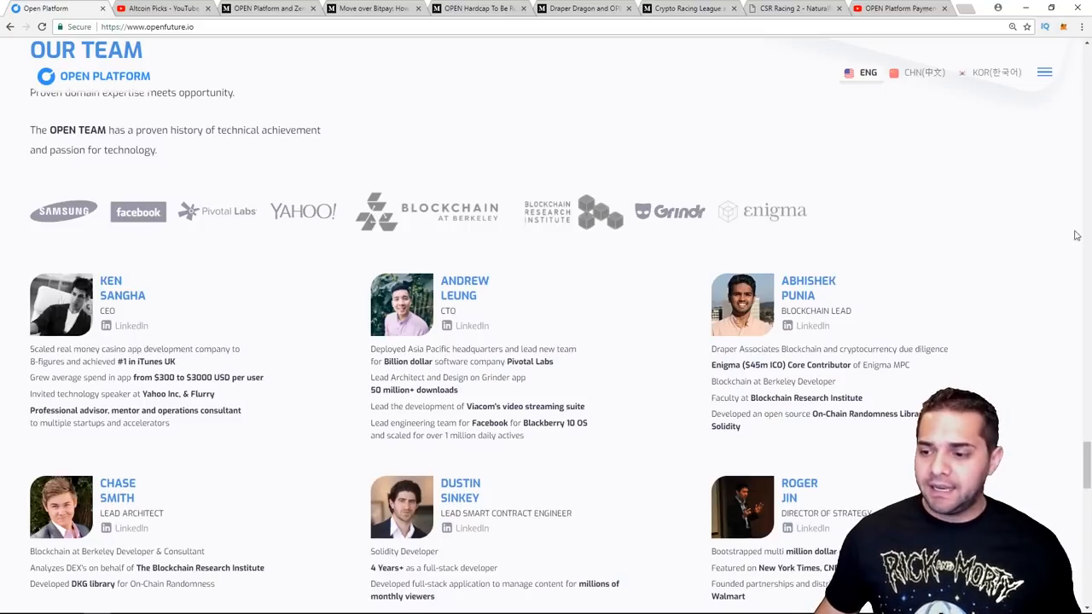
mouse_move(456, 429)
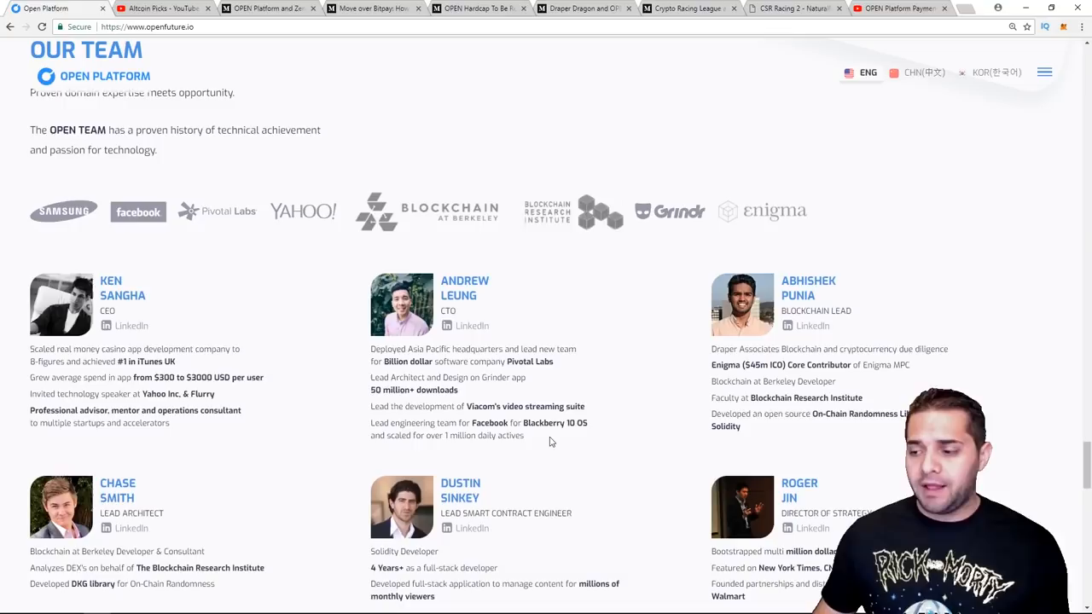
mouse_move(345, 454)
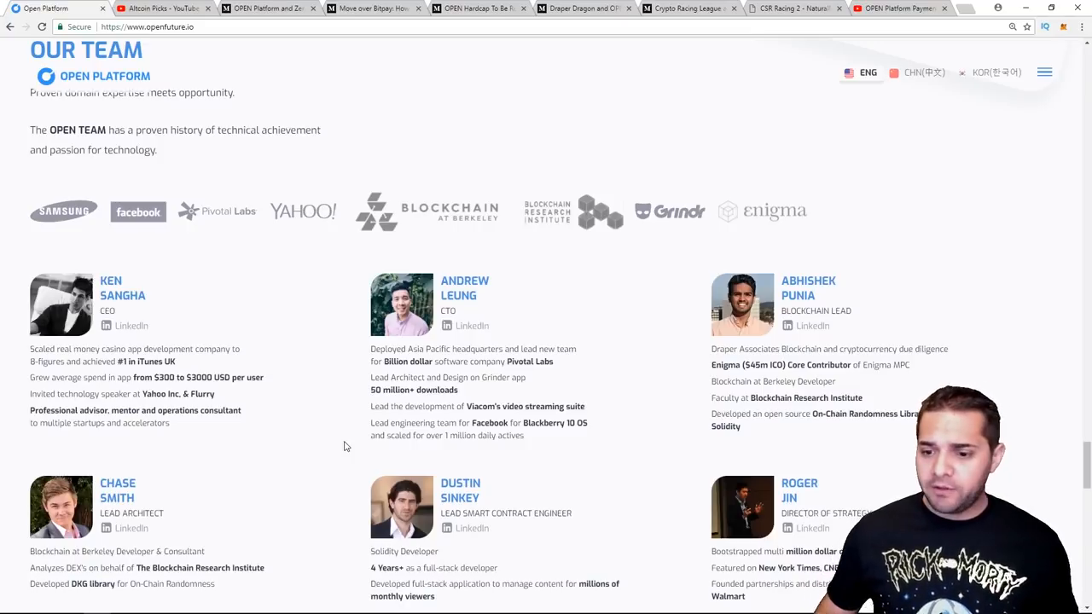
scroll("down", 3)
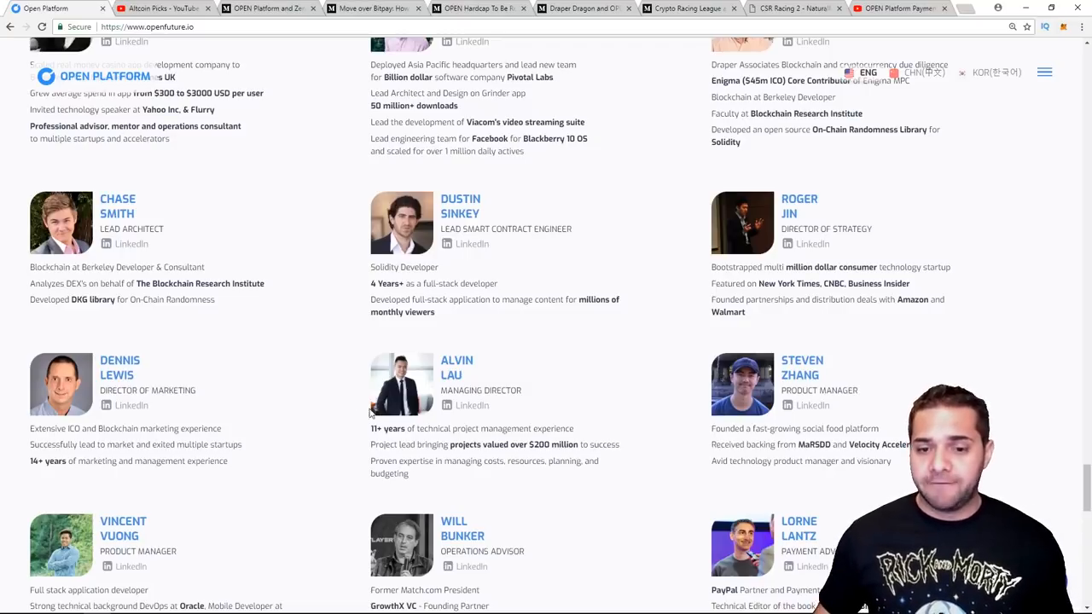
Scroll to the end of the OPEN Platform team list
scroll("down", 3)
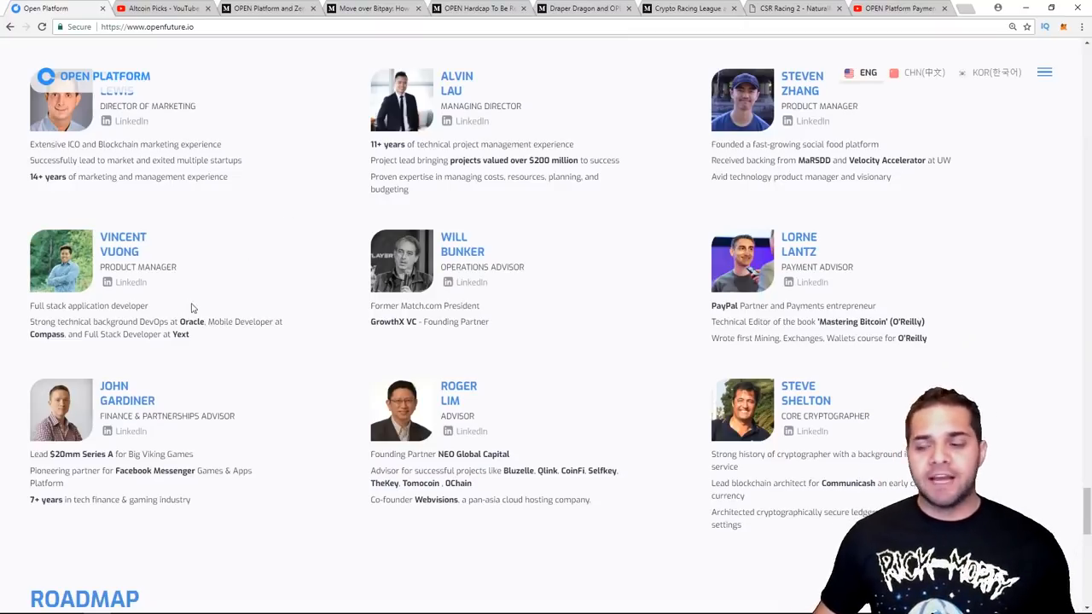
scroll("down", 3)
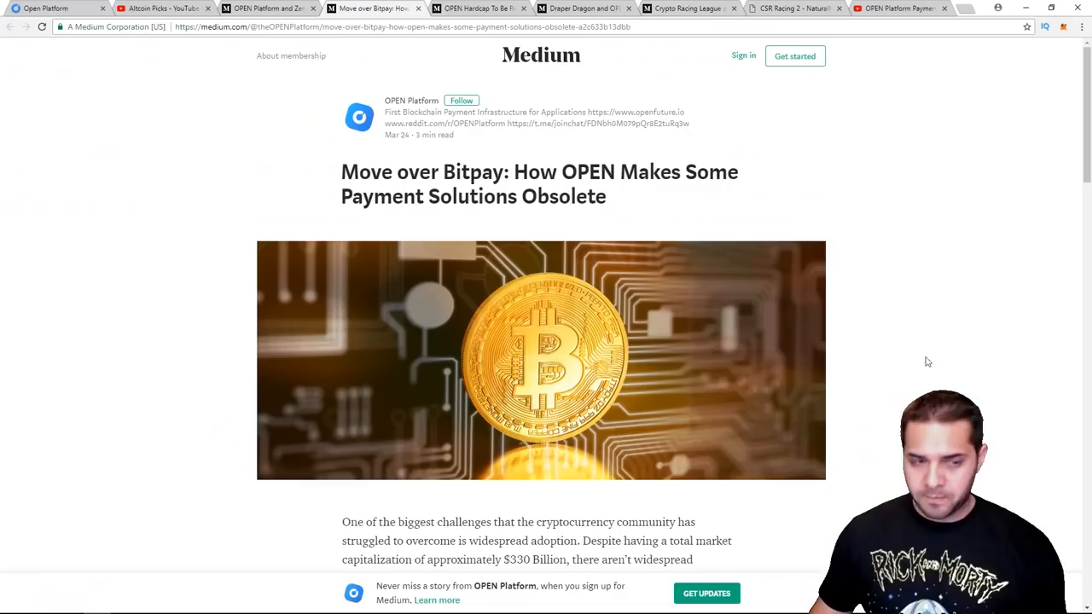
mouse_move(896, 161)
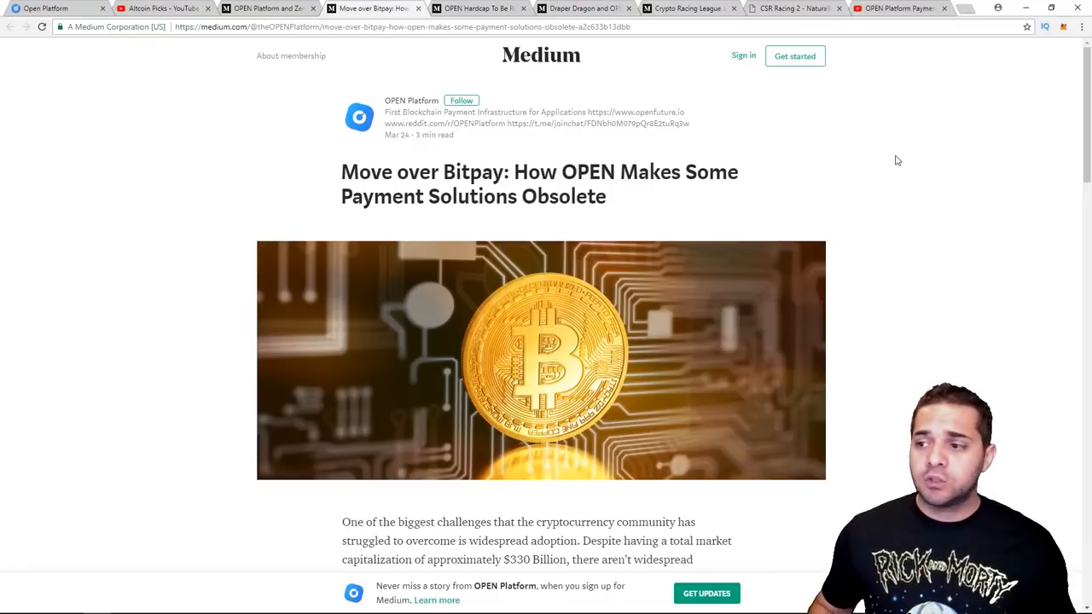
Scroll through the 'Move over Bitpay' article past the Bitpay limitations list
scroll("down", 3)
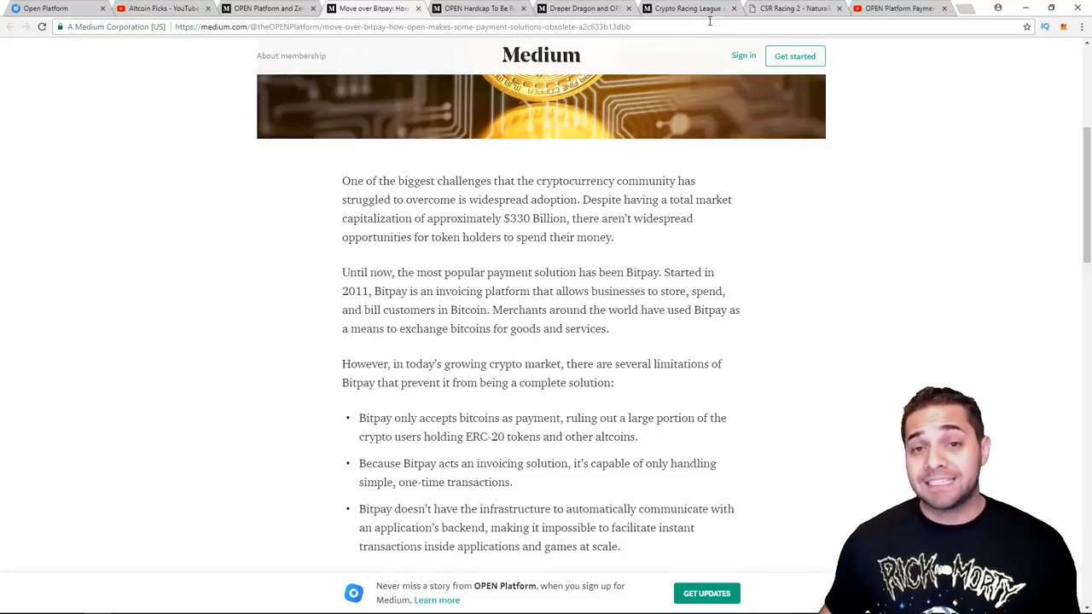
scroll("down", 3)
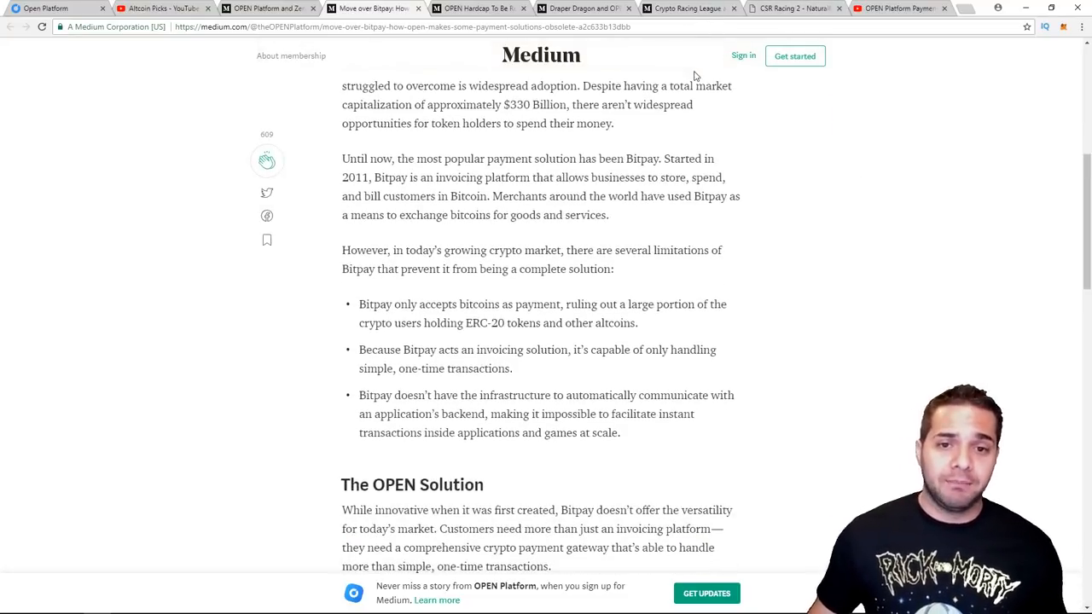
scroll("down", 3)
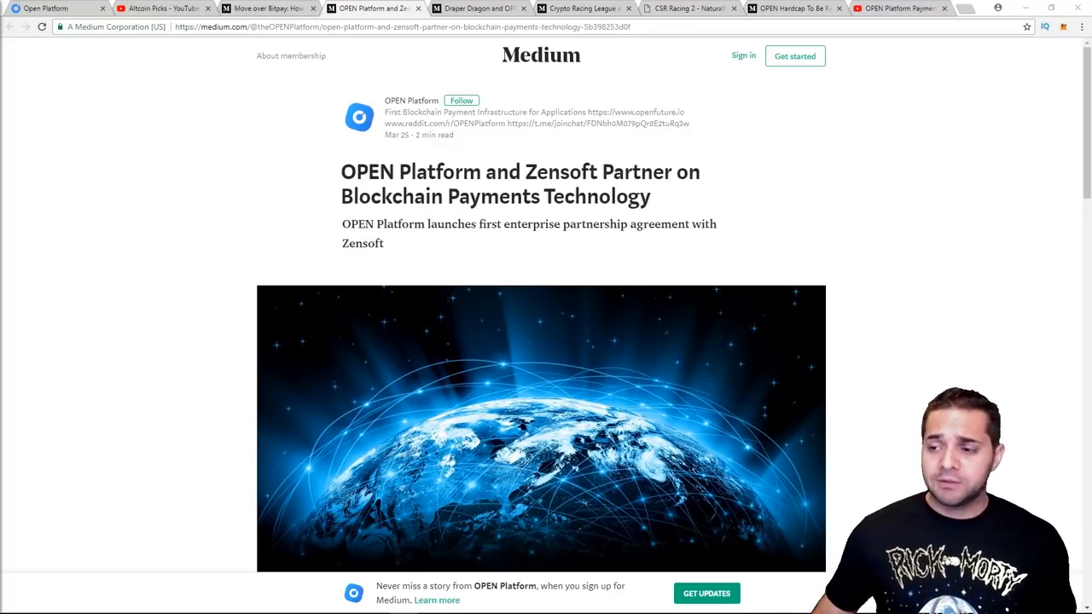
Scroll through the Zensoft partnership article's quotes and team details, then back up
scroll("down", 3)
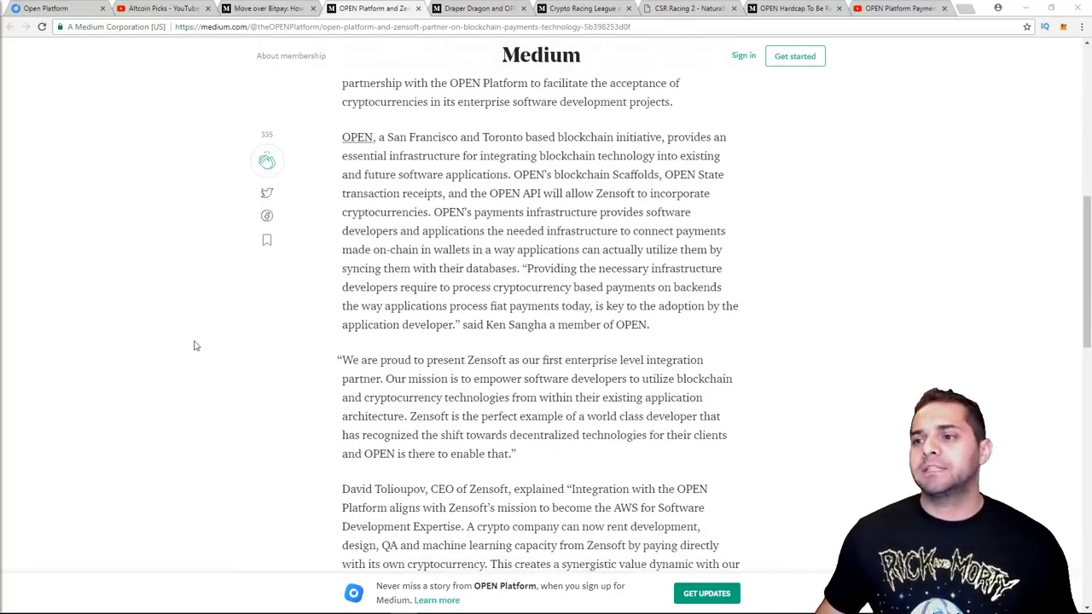
scroll("down", 3)
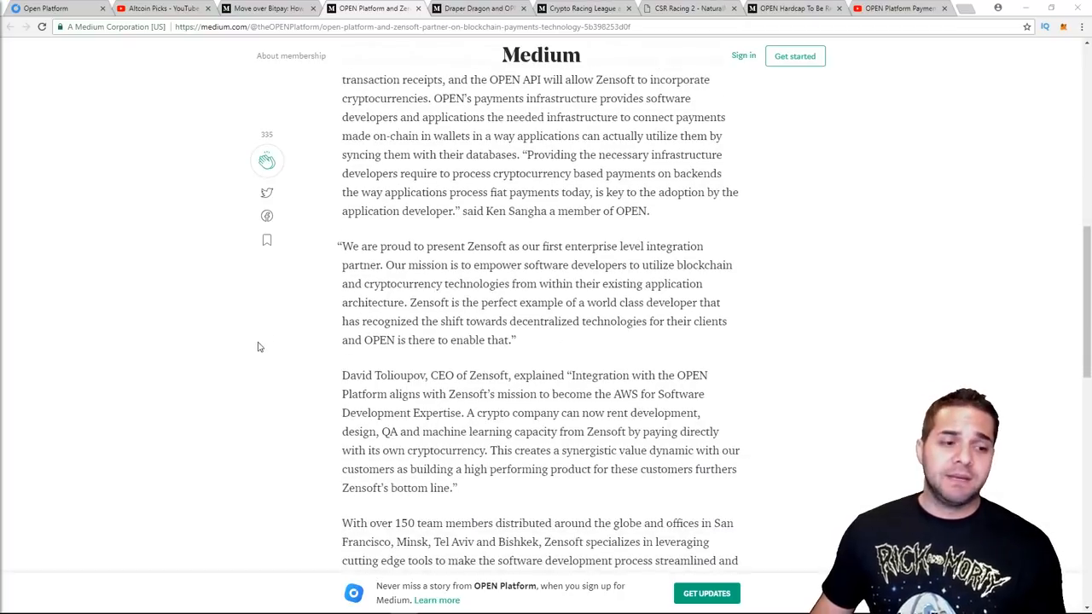
scroll("up", 3)
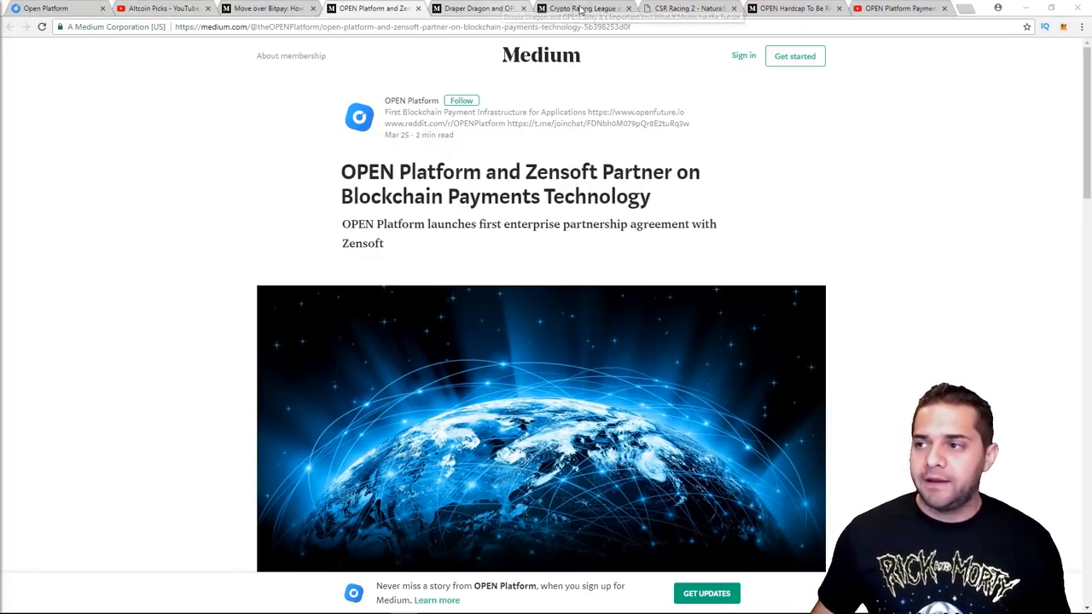
Switch to the Crypto Racing League tab and scroll past the header image
left_click(478, 8)
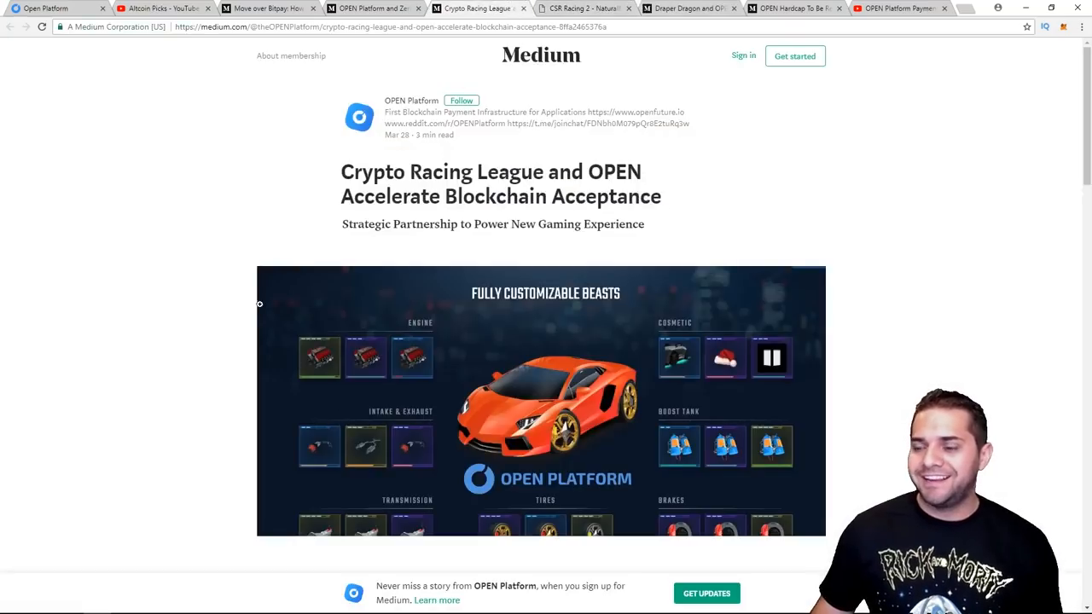
scroll("down", 3)
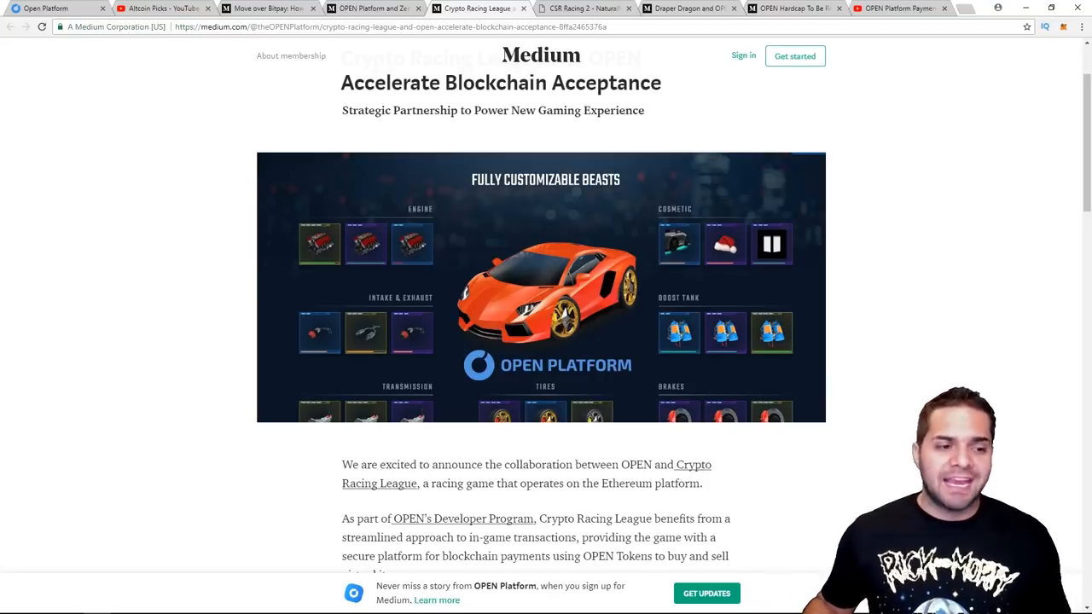
Switch to the 'CSR Racing 2 - NaturalMotion' tab
left_click(584, 9)
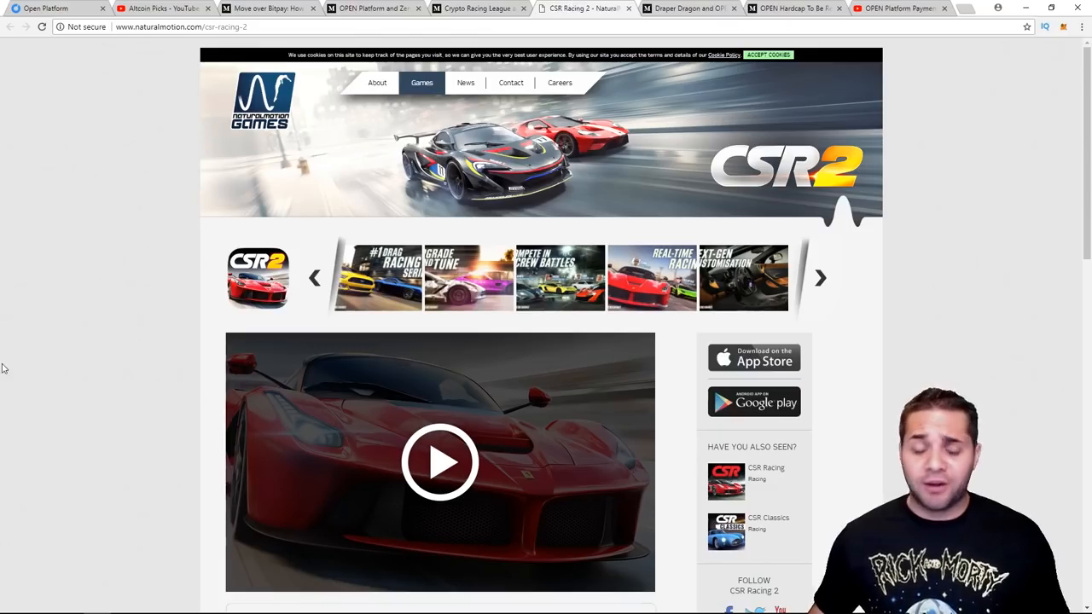
mouse_move(40, 329)
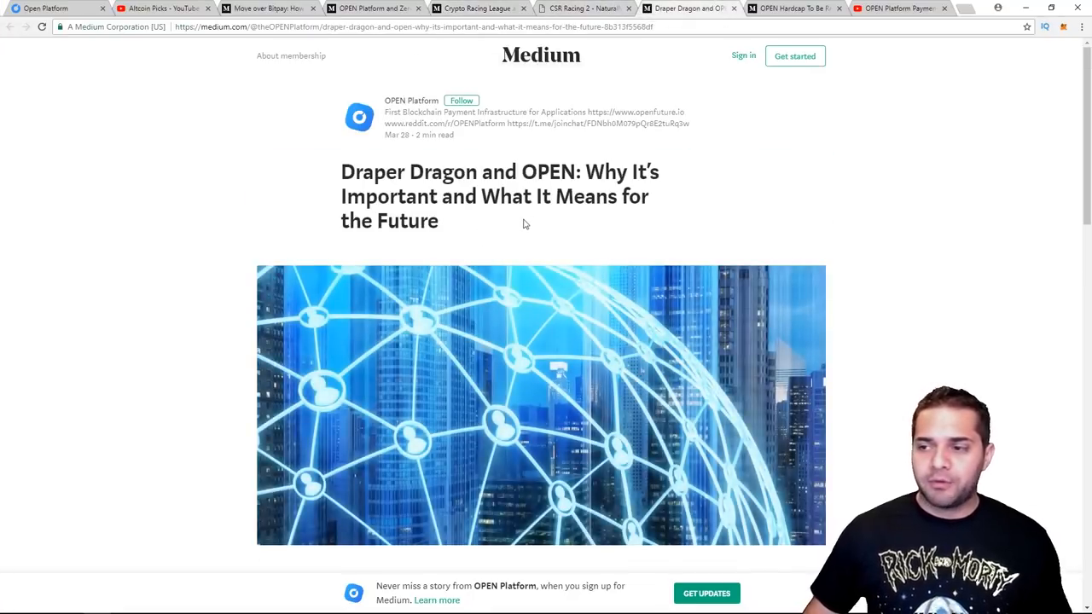
Highlight the 'Since 2006' sentence about Draper Dragon's track record in the Medium article
scroll("down", 3)
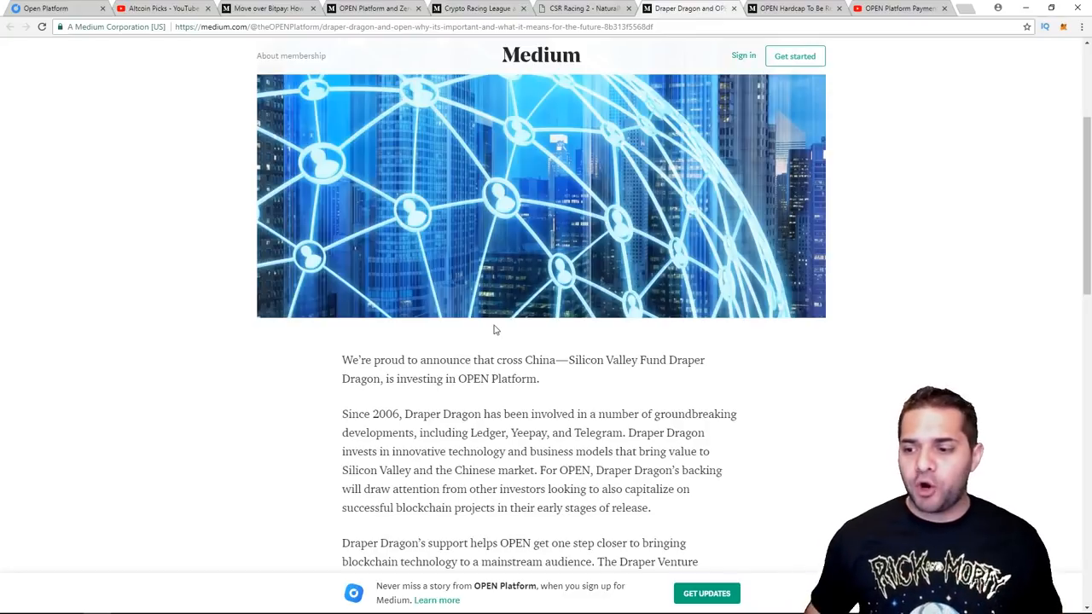
left_click_drag(387, 379, 539, 379)
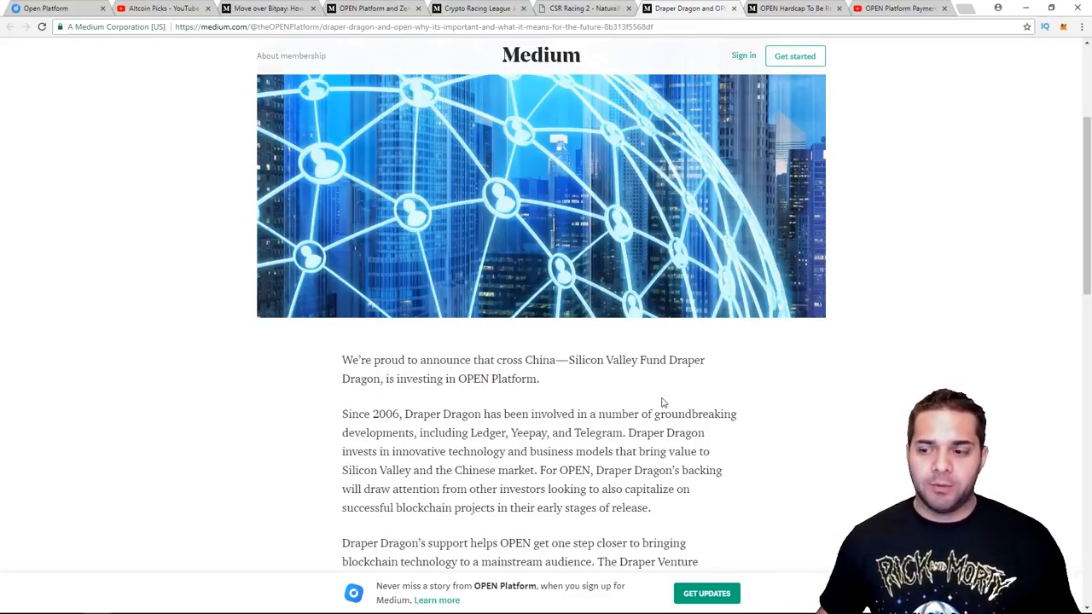
mouse_move(683, 380)
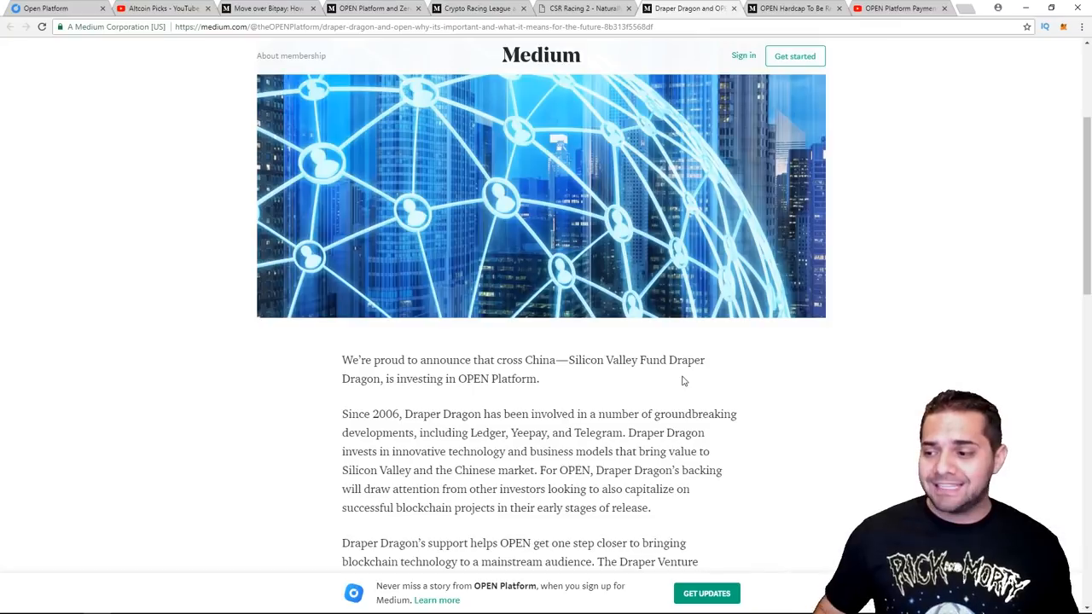
left_click_drag(394, 414, 735, 414)
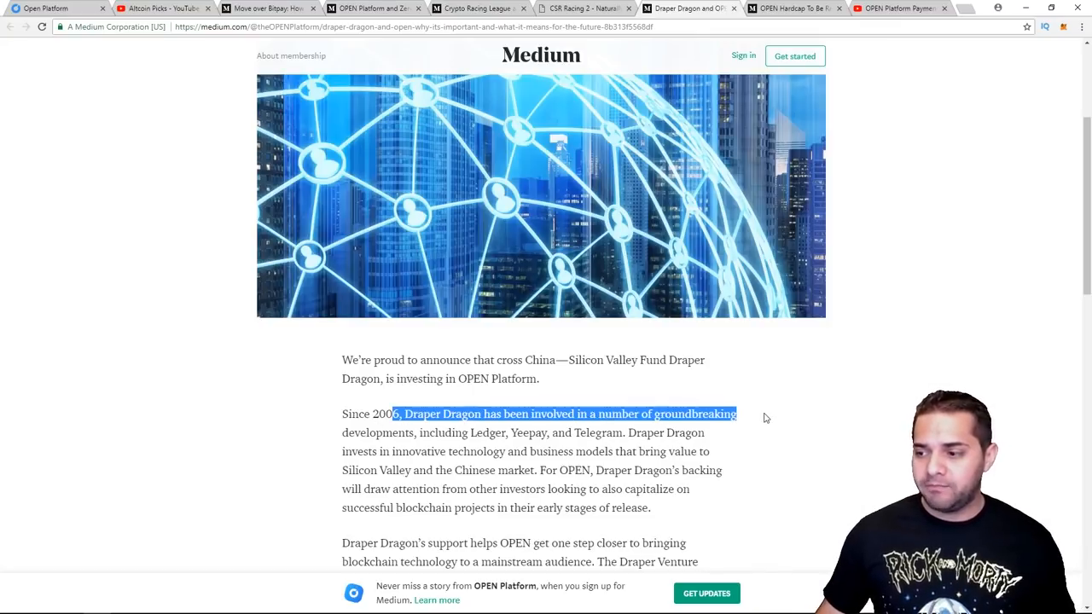
left_click(733, 488)
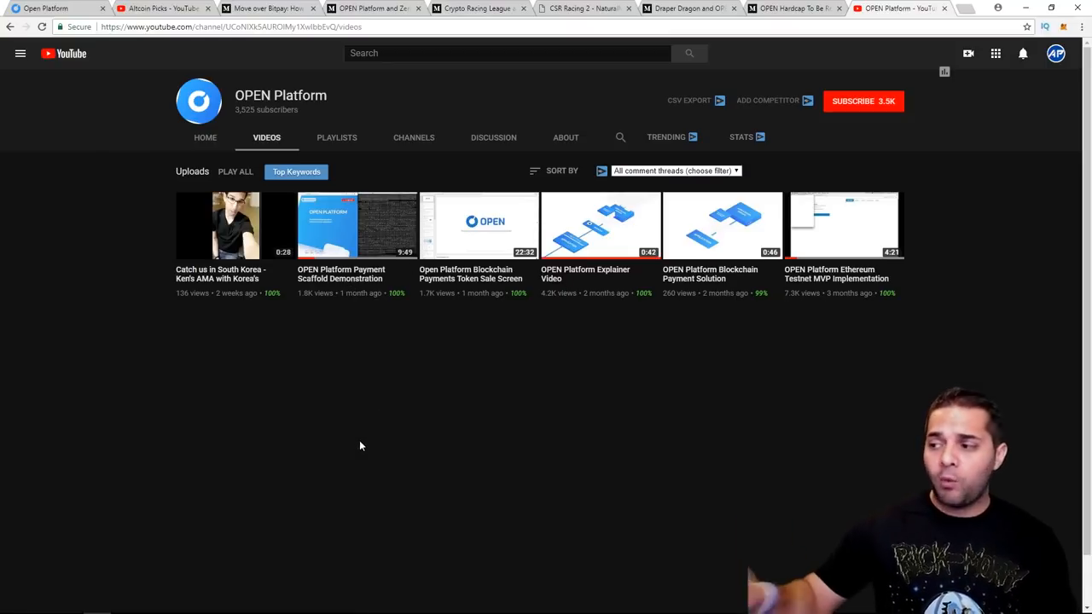
mouse_move(851, 288)
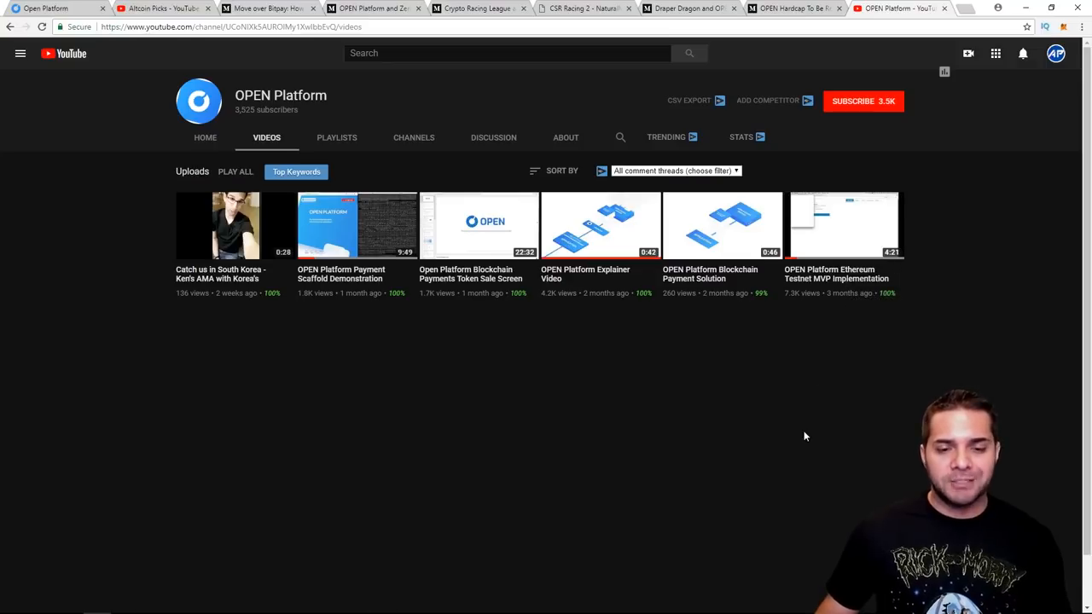
mouse_move(773, 455)
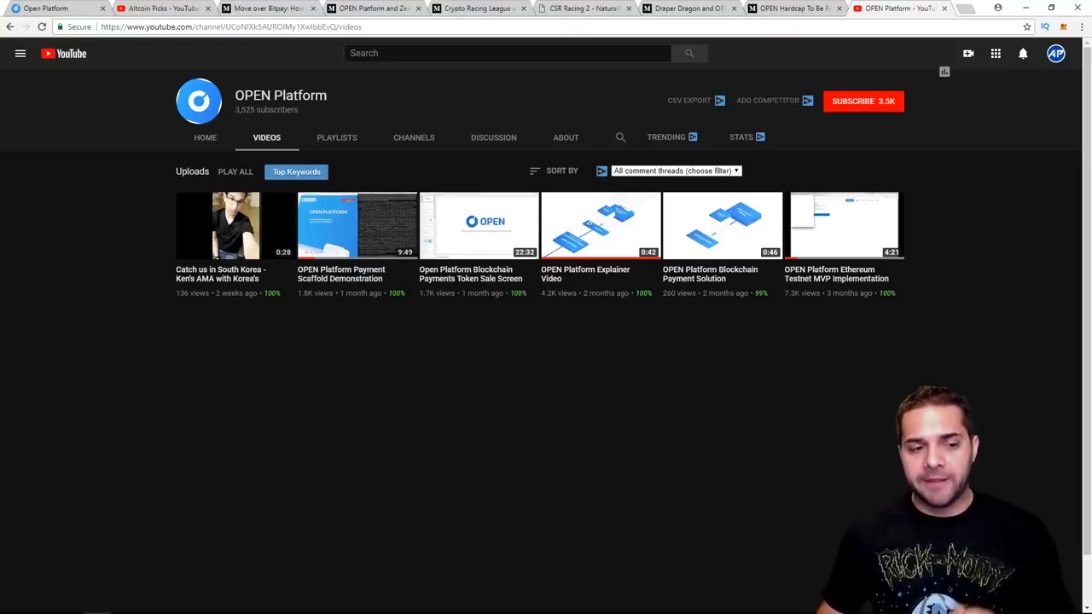
Switch to the 'OPEN Hardcap To Be Reached in Pre-Sale' tab and select a word in its opening
left_click(792, 8)
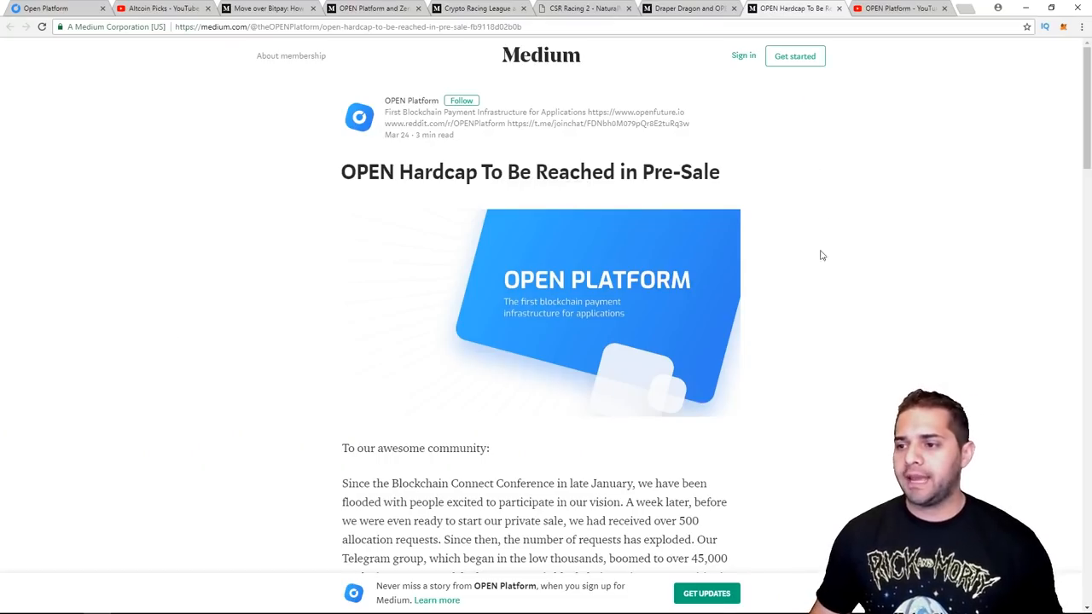
mouse_move(794, 142)
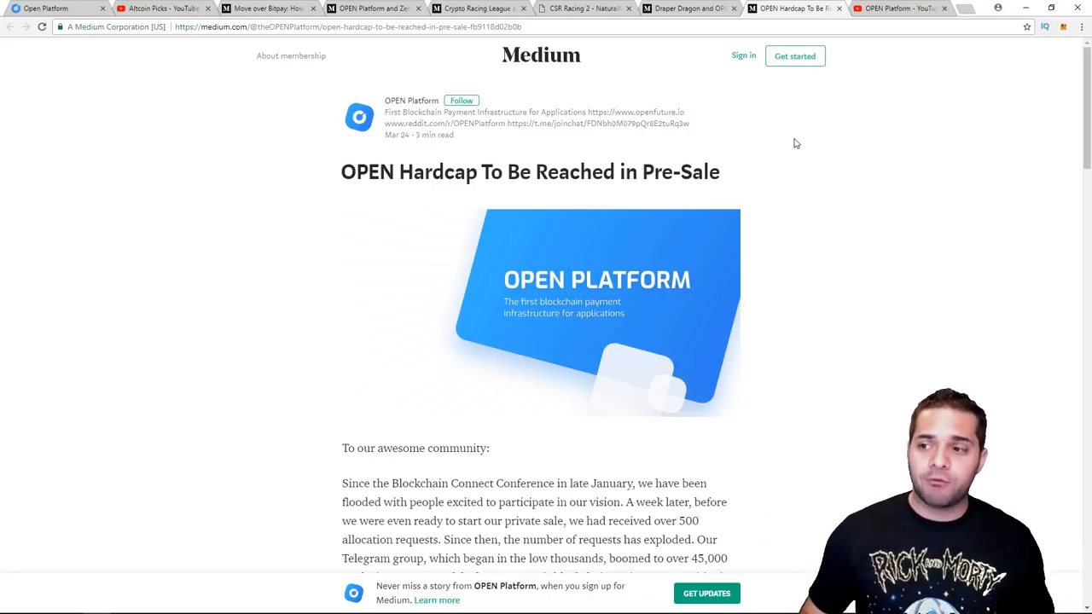
double_click(678, 171)
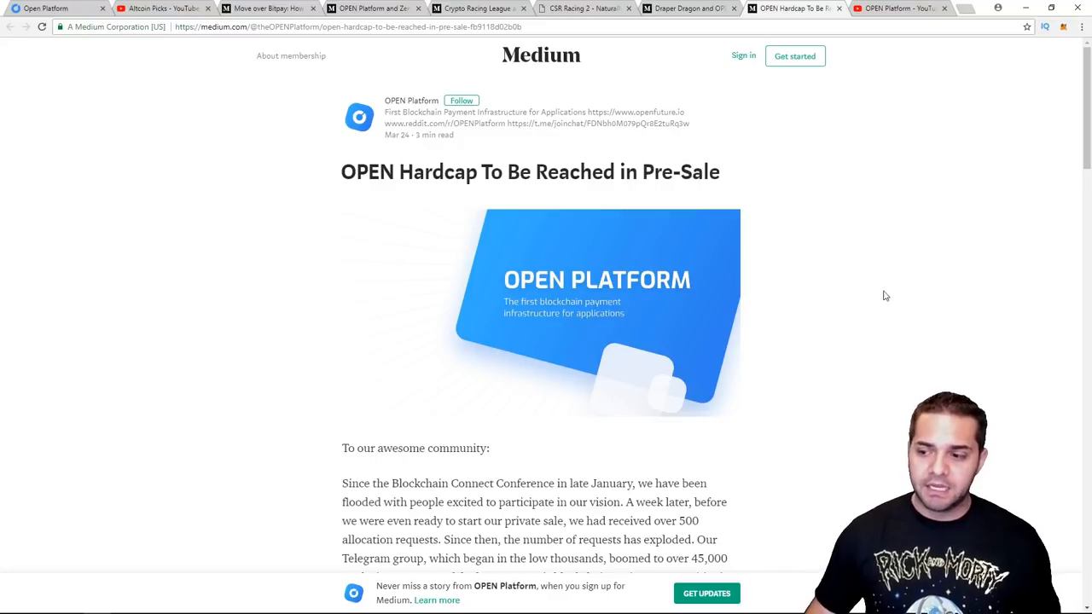
mouse_move(875, 237)
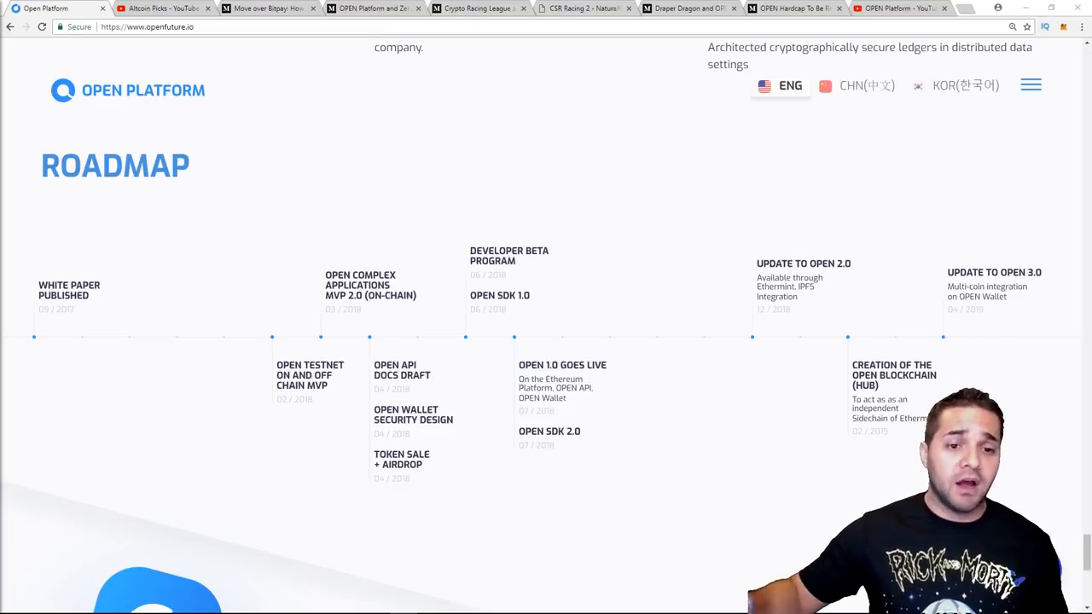
Scroll back to the top of openfuture.io and move to the Altcoin Picks YouTube tab
scroll("up", 3)
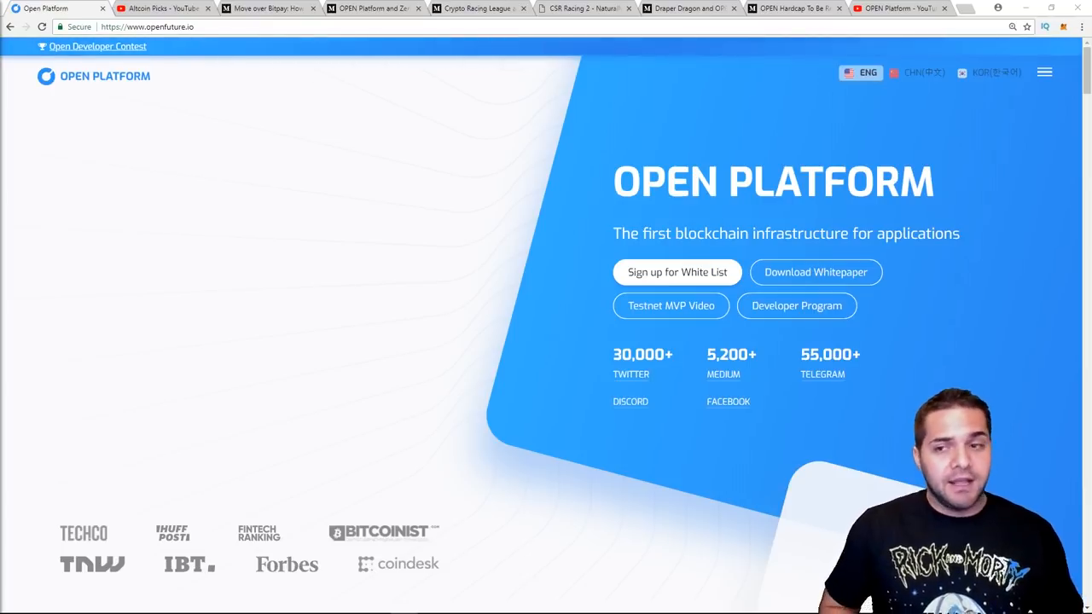
left_click(162, 7)
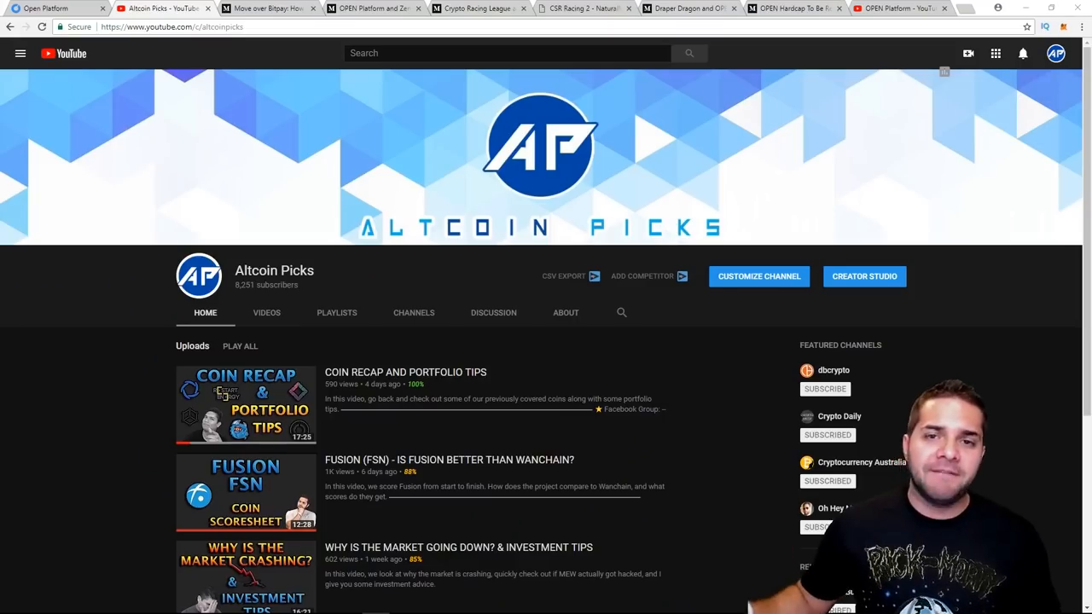